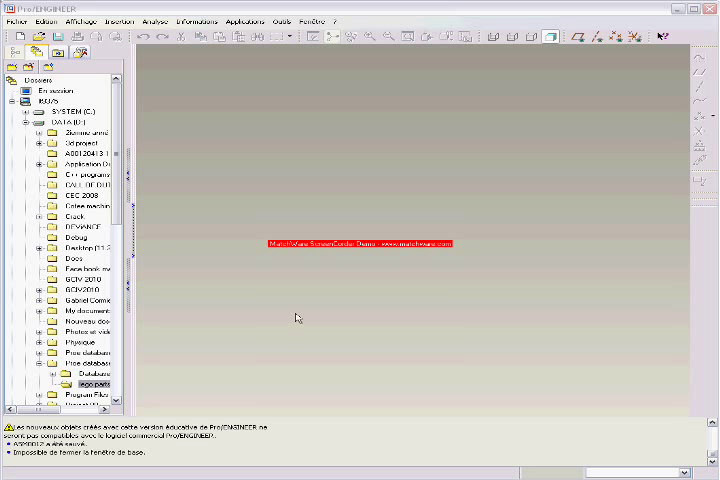
{"action": "mouse_move", "coordinate": [304, 318]}
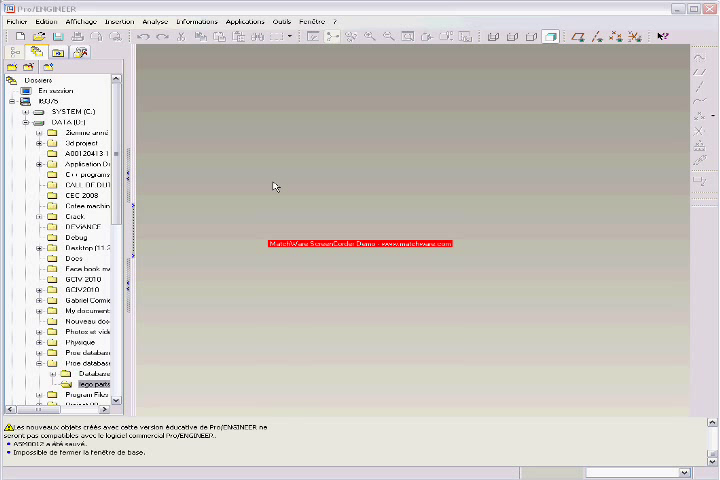
{"action": "mouse_move", "coordinate": [270, 184]}
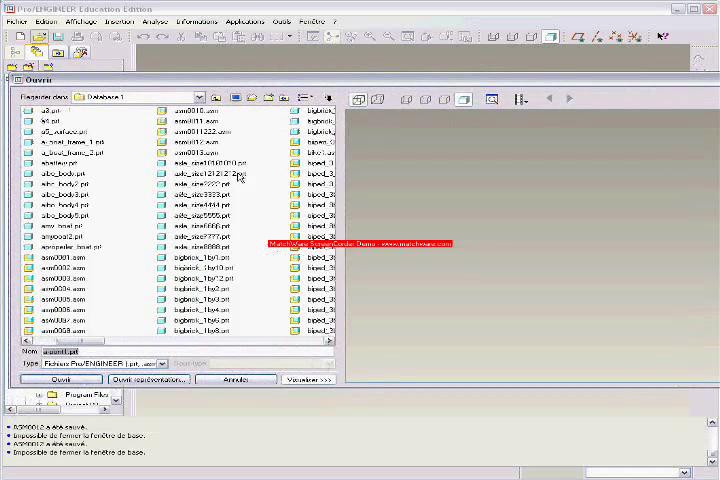
- Load the helicopter assembly file into the graphics area
{"action": "left_click", "coordinate": [56, 378]}
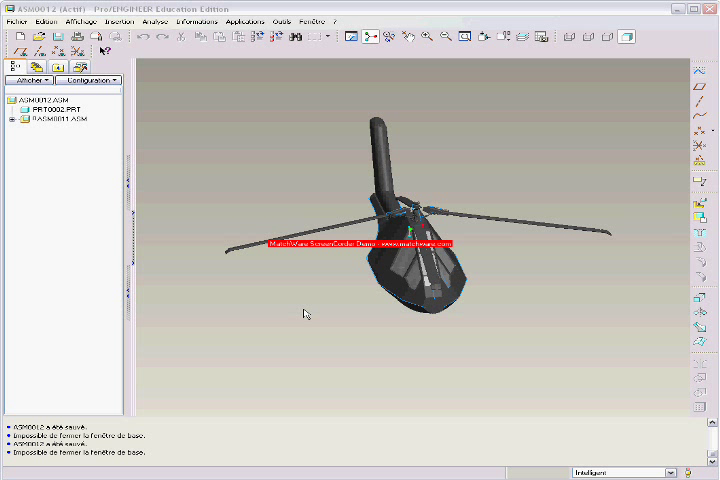
{"action": "mouse_move", "coordinate": [208, 148]}
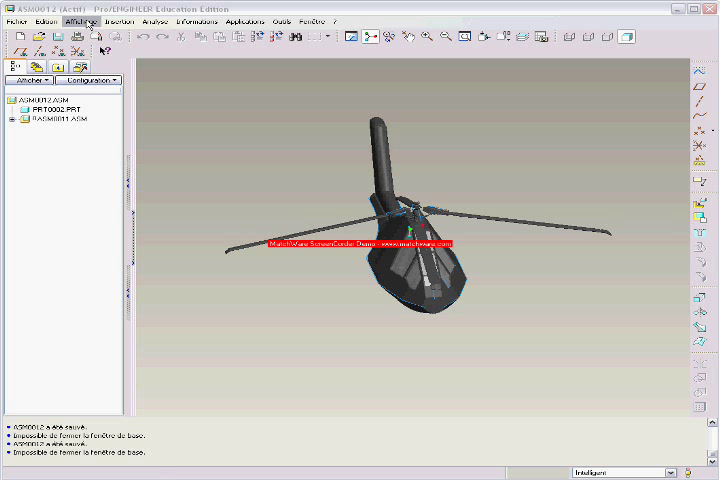
- Enable the room and shadow options in Model Display so the helicopter sits in a dark red room
{"action": "left_click", "coordinate": [76, 20]}
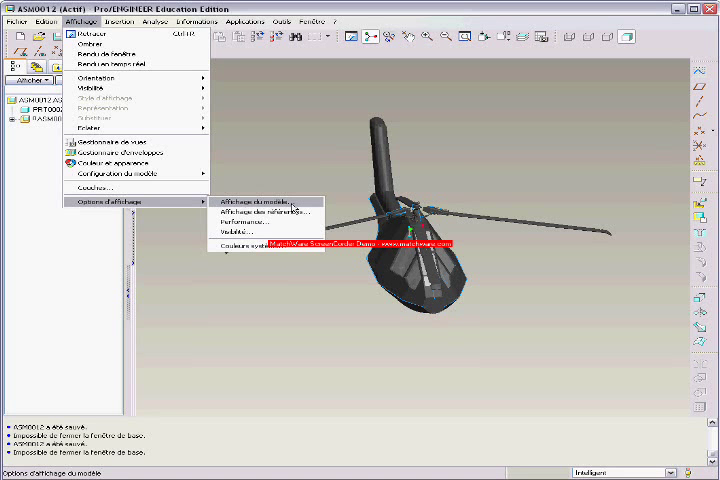
{"action": "left_click", "coordinate": [256, 200]}
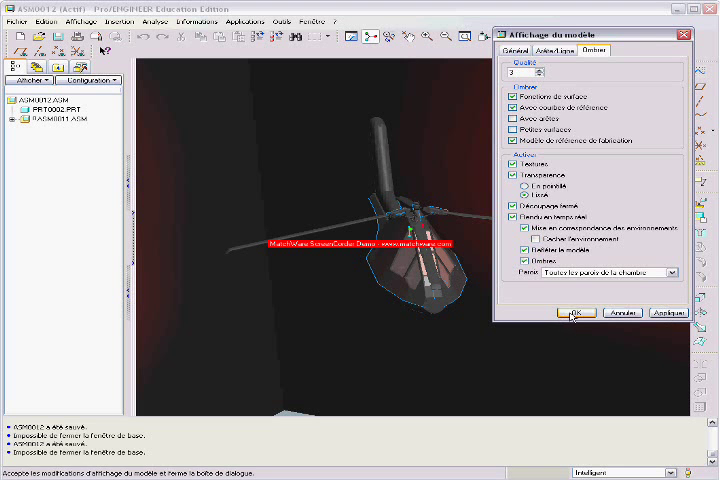
{"action": "left_click", "coordinate": [572, 312]}
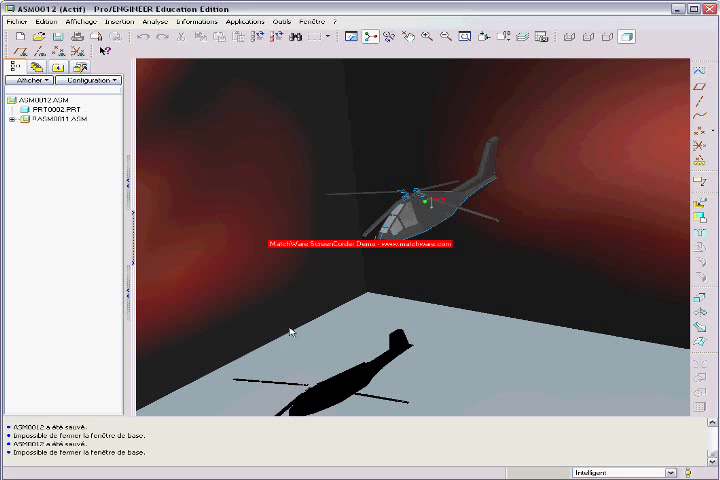
{"action": "mouse_move", "coordinate": [514, 292]}
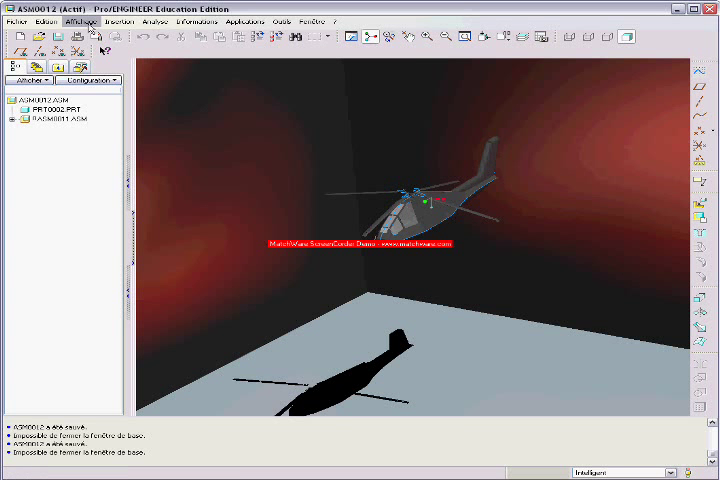
- In the Room Editor's Size settings, lock the room to the Model and close the editor
{"action": "left_click", "coordinate": [78, 20]}
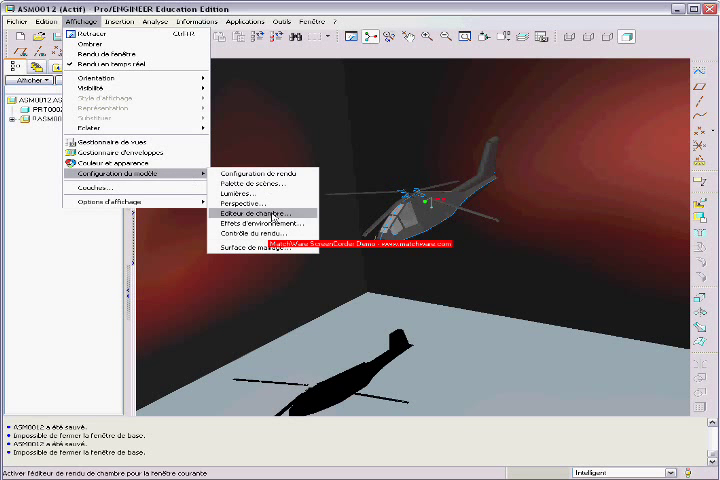
{"action": "left_click", "coordinate": [252, 212]}
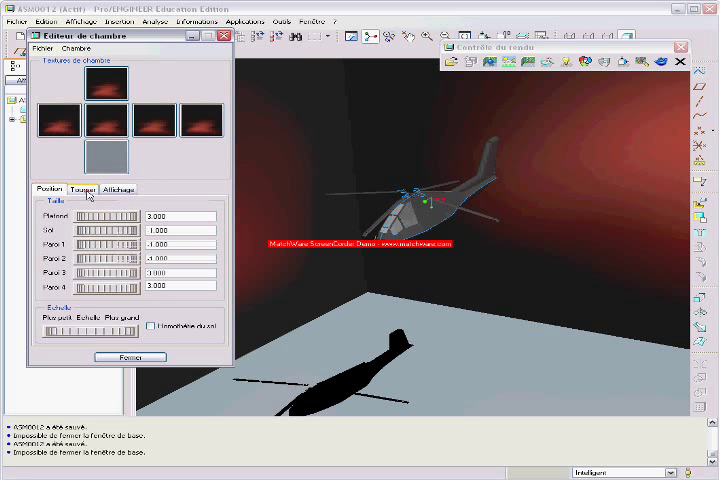
{"action": "left_click", "coordinate": [84, 188]}
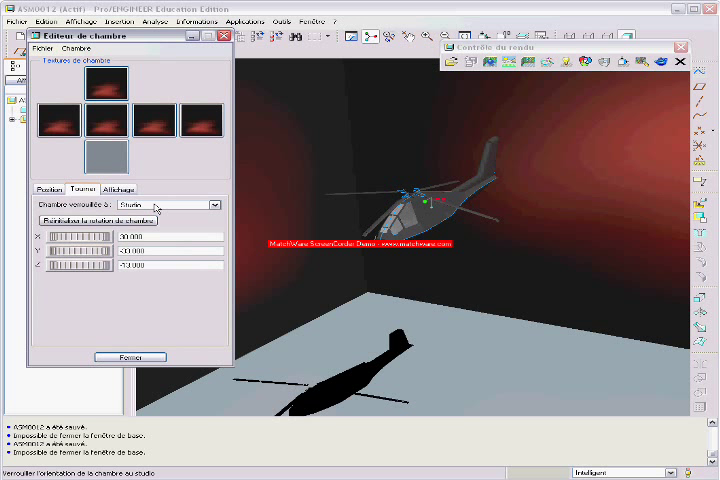
{"action": "left_click", "coordinate": [206, 204]}
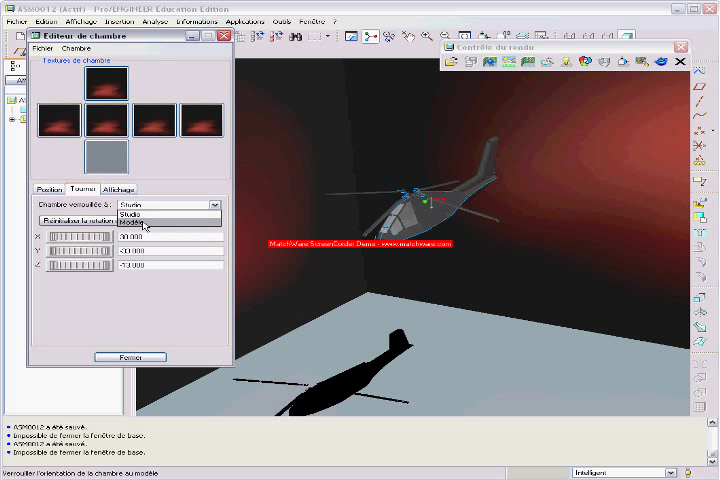
{"action": "left_click", "coordinate": [150, 226]}
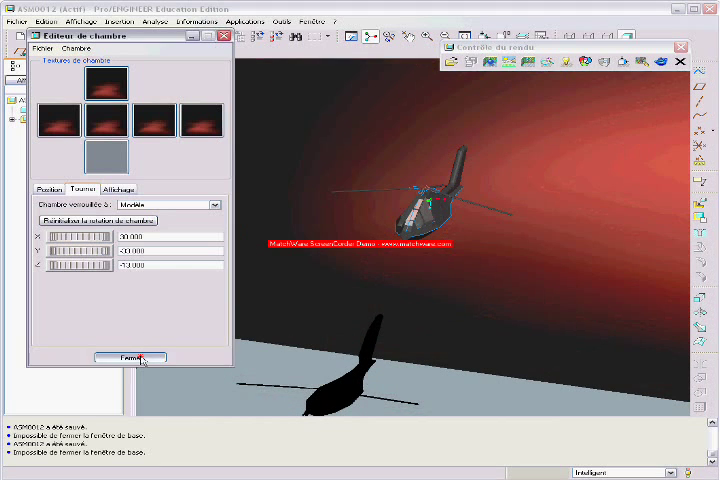
{"action": "left_click", "coordinate": [130, 356]}
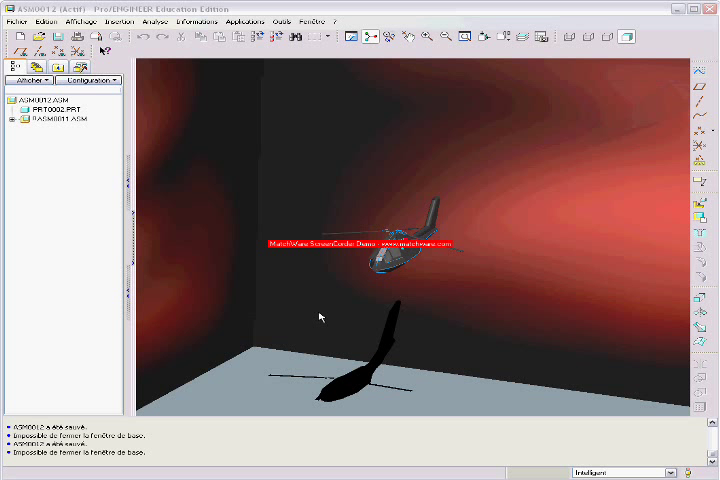
{"action": "mouse_move", "coordinate": [224, 128]}
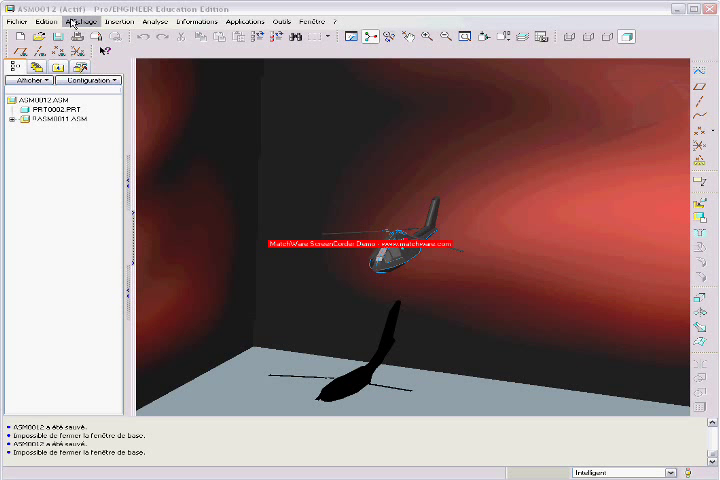
- In the Lights editor, adjust the default light's Position so the shadow falls to the right
{"action": "left_click", "coordinate": [78, 20]}
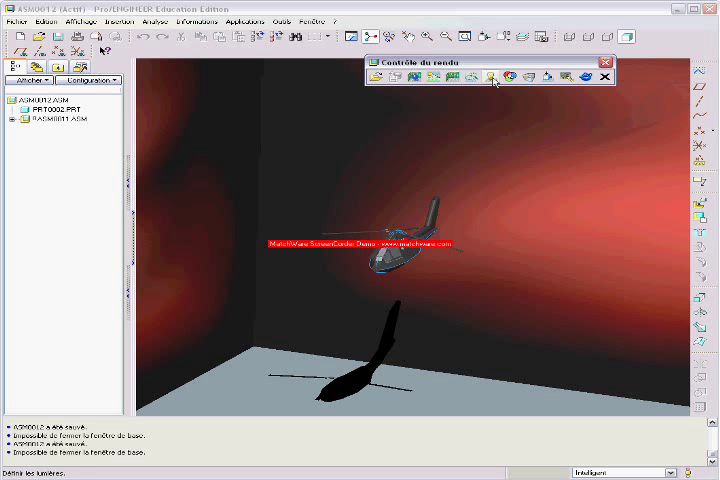
{"action": "left_click", "coordinate": [492, 76]}
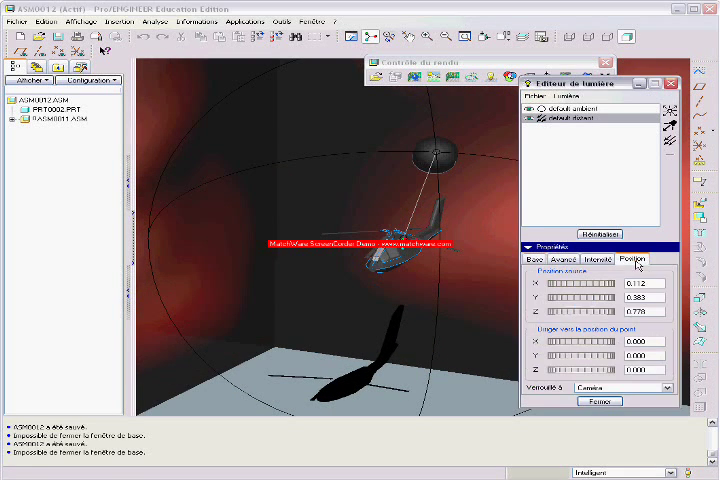
{"action": "left_click", "coordinate": [644, 388]}
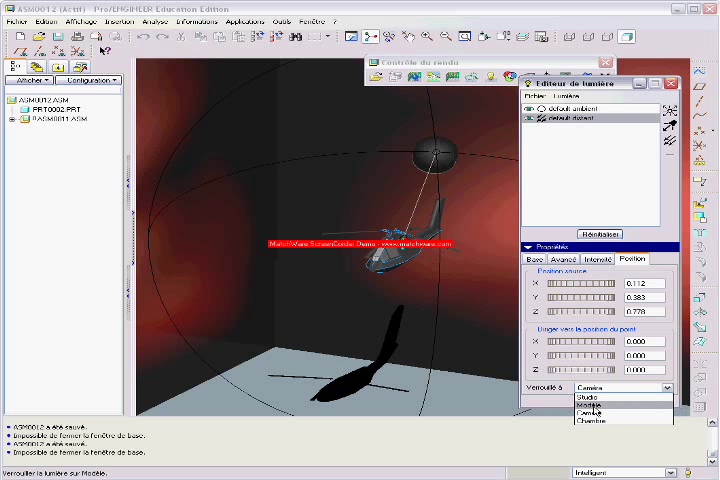
{"action": "left_click", "coordinate": [588, 410]}
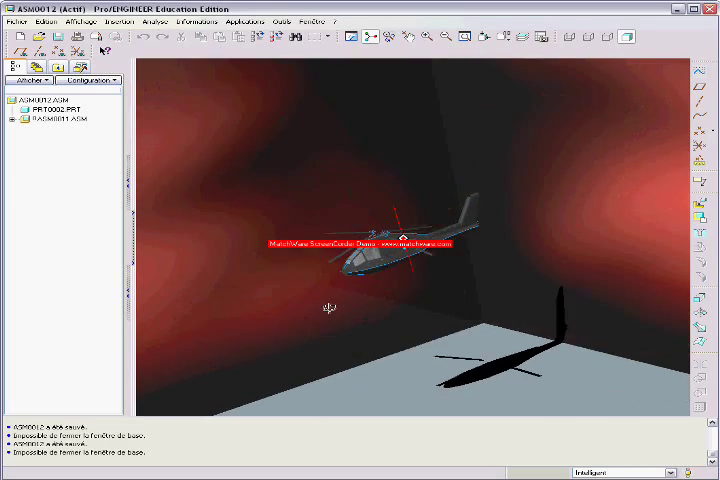
- Rotate the scene and apply the settings so the helicopter renders with shadow and reflection on the floor
{"action": "left_click_drag", "start_coordinate": [330, 304], "coordinate": [400, 318]}
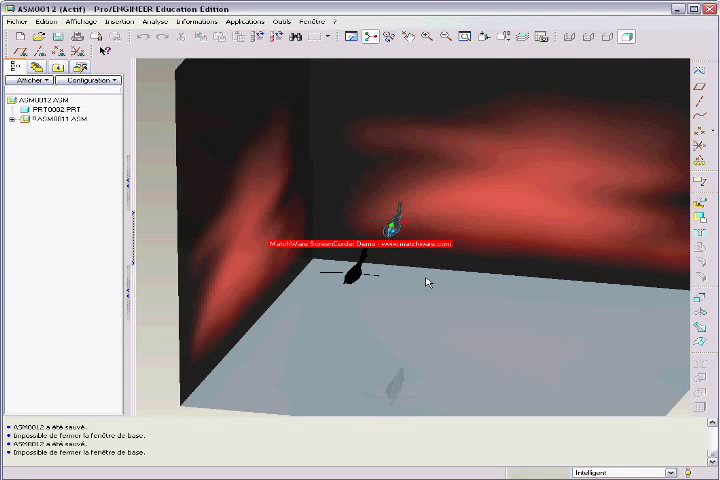
{"action": "left_click", "coordinate": [56, 20]}
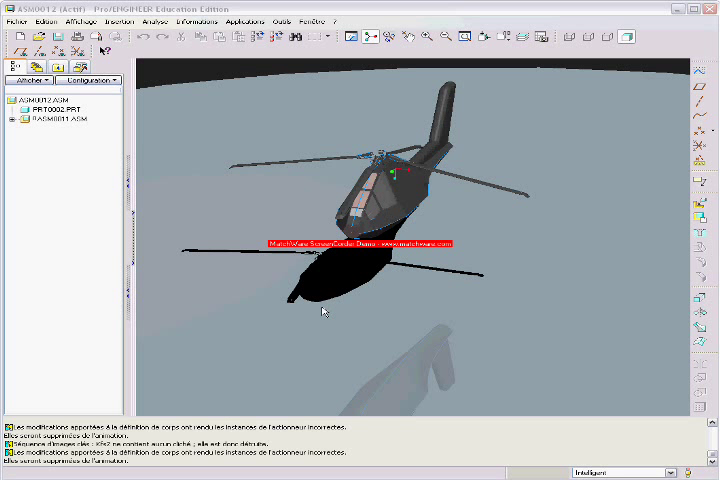
- Dismiss the File menu and switch to the Animation application
{"action": "left_click", "coordinate": [12, 18]}
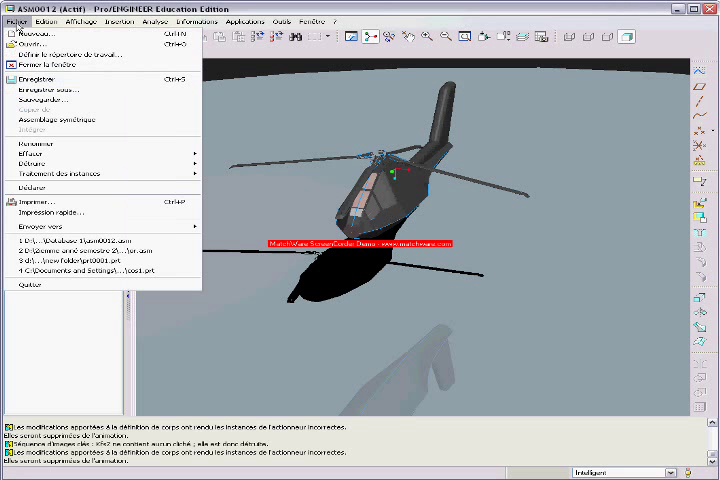
{"action": "left_click", "coordinate": [30, 36]}
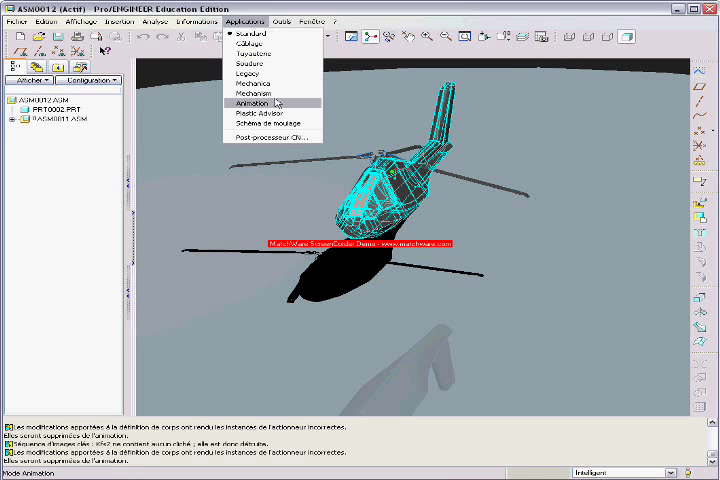
{"action": "left_click", "coordinate": [258, 100]}
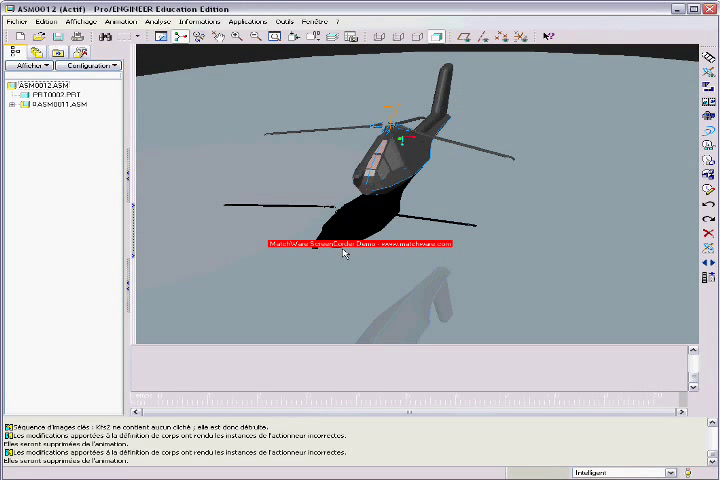
{"action": "mouse_move", "coordinate": [690, 56]}
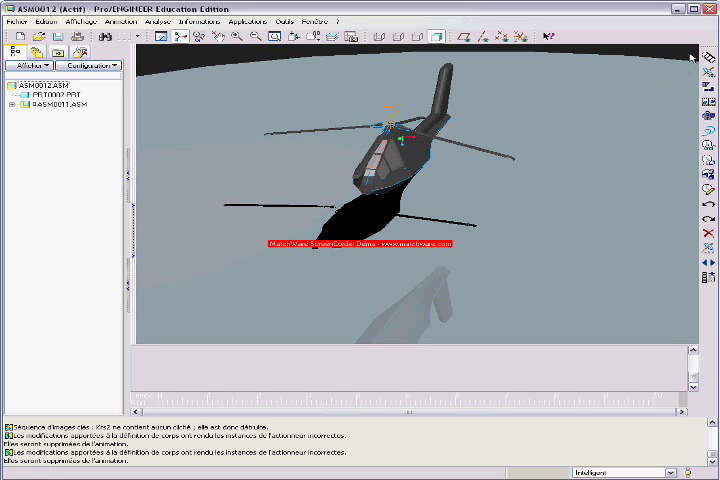
{"action": "mouse_move", "coordinate": [232, 376]}
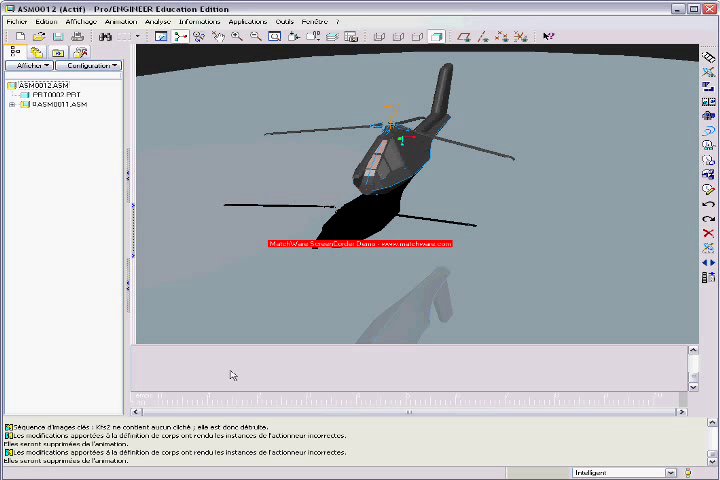
{"action": "mouse_move", "coordinate": [470, 396]}
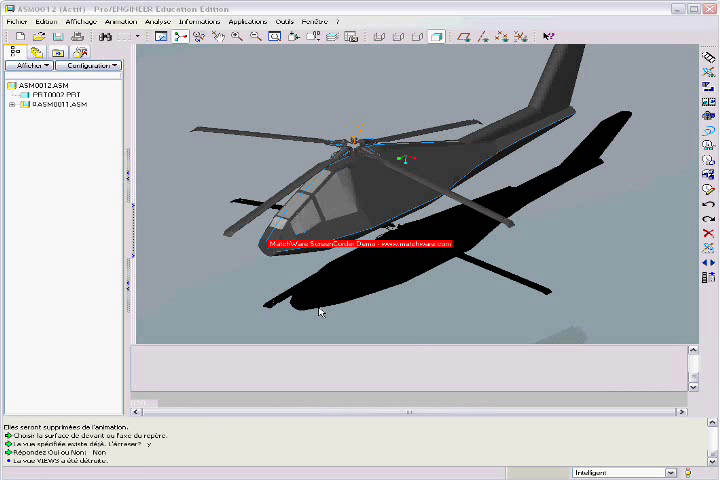
{"action": "mouse_move", "coordinate": [230, 144]}
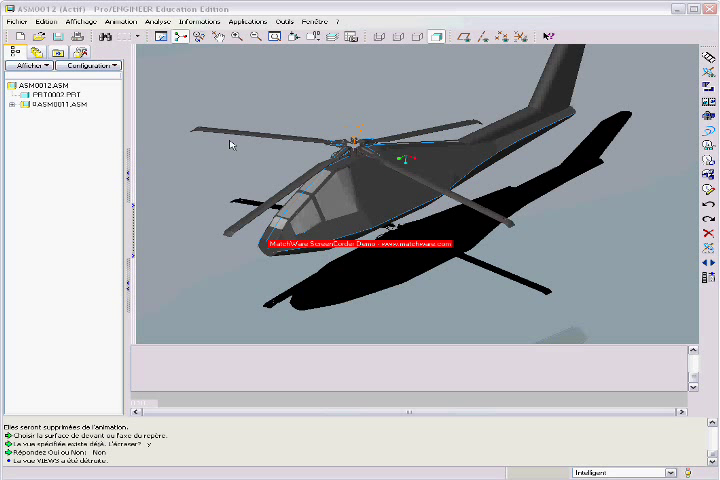
{"action": "mouse_move", "coordinate": [240, 148]}
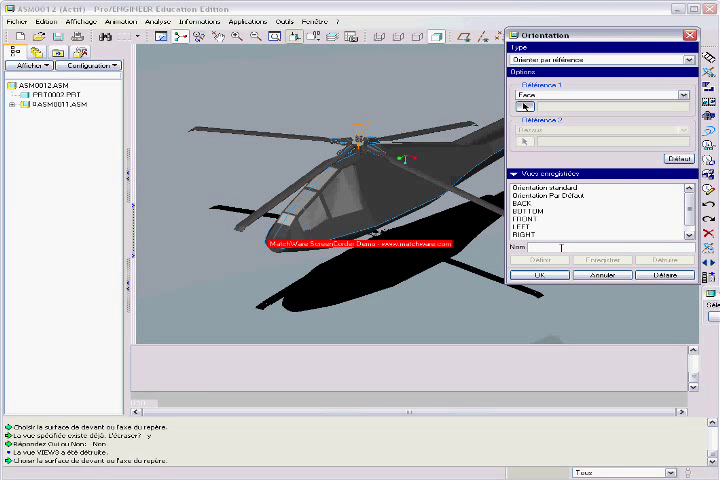
- Save the current orientation as a view named 'view' and confirm
{"action": "type", "text": "view"}
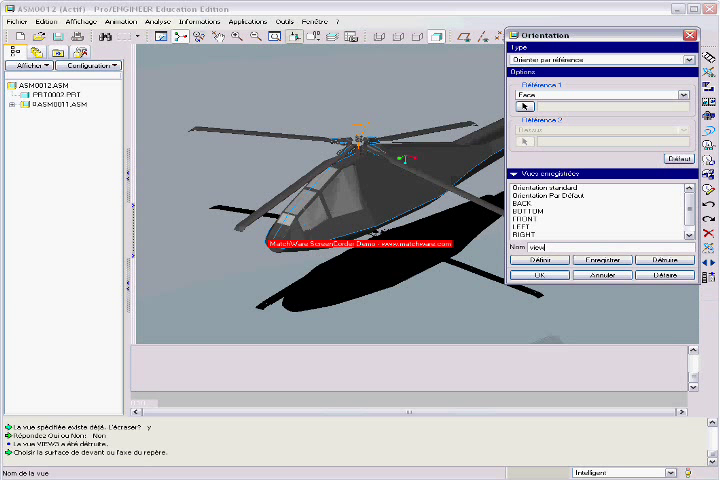
{"action": "left_click", "coordinate": [602, 258]}
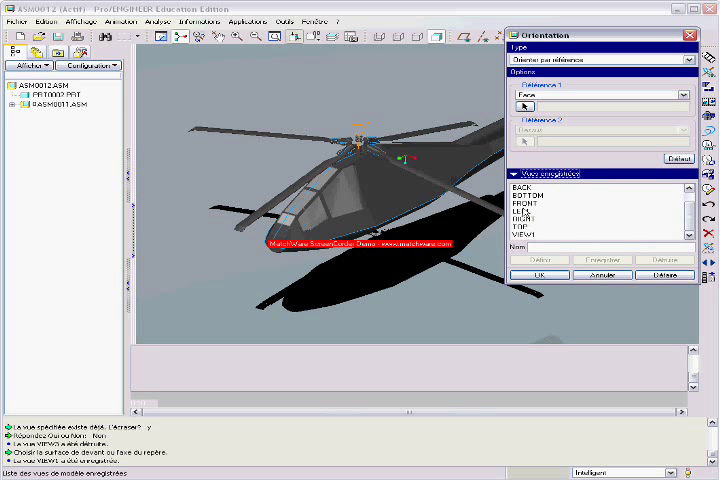
{"action": "left_click", "coordinate": [520, 210]}
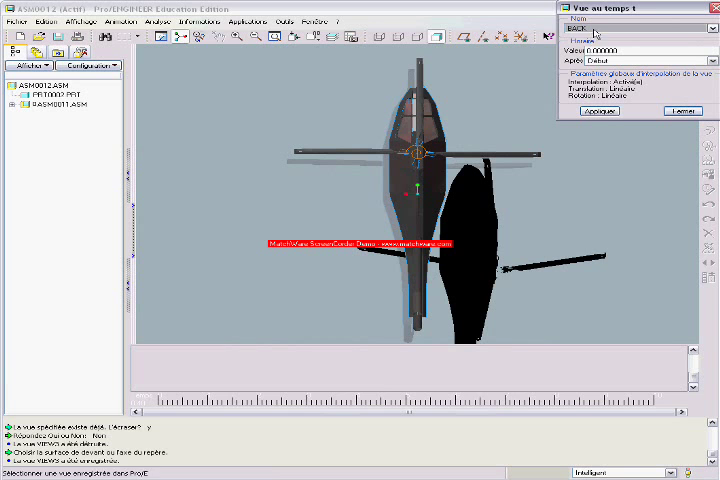
- Add the saved views, including the side view, at successive times on the animation timeline
{"action": "left_click", "coordinate": [708, 28]}
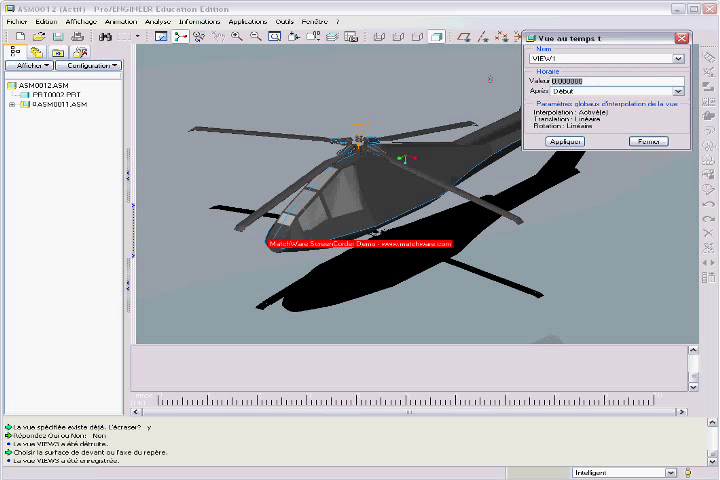
{"action": "left_click", "coordinate": [674, 92]}
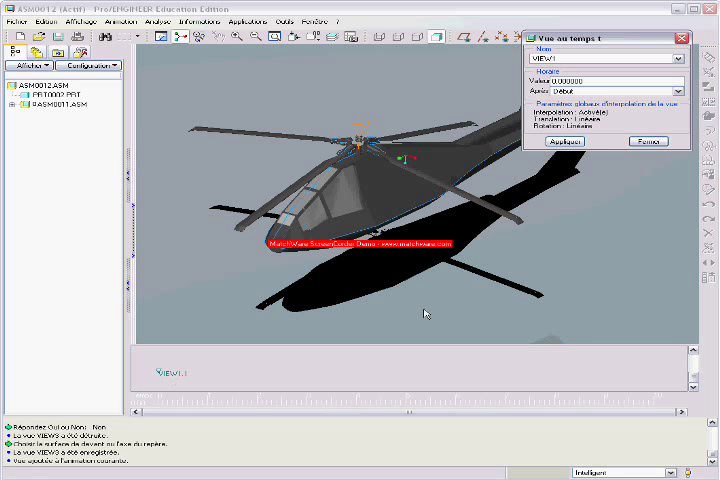
{"action": "left_click", "coordinate": [648, 140]}
{"action": "type", "text": "5"}
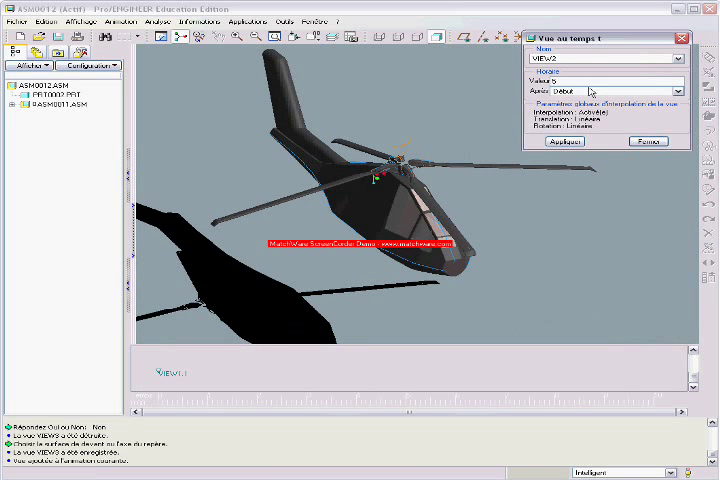
{"action": "left_click", "coordinate": [684, 92]}
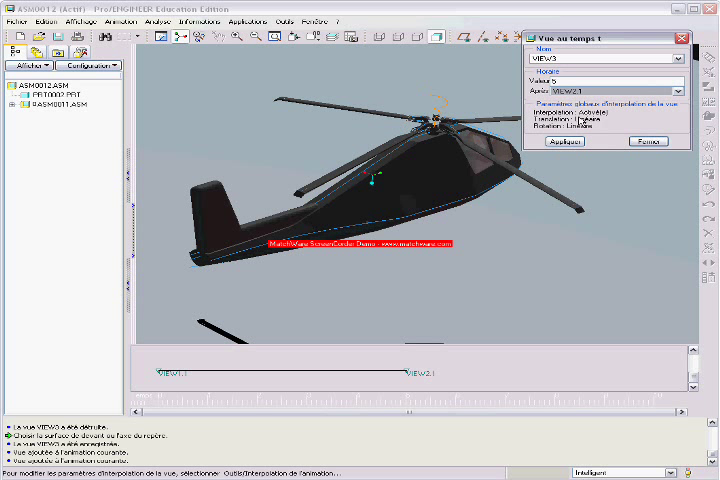
{"action": "left_click", "coordinate": [648, 140]}
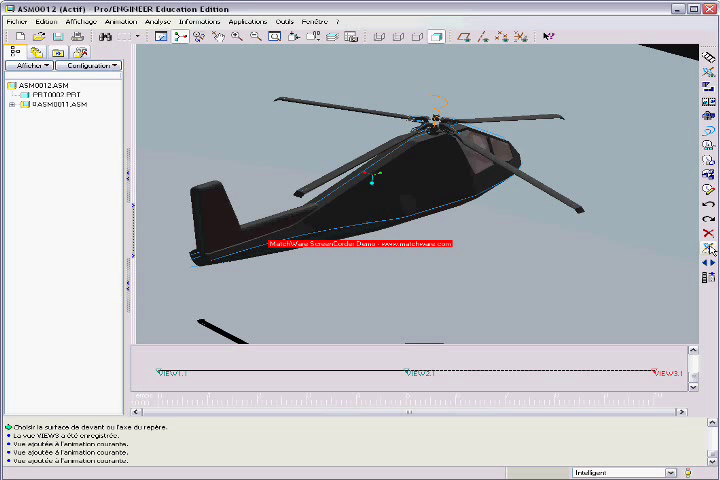
{"action": "mouse_move", "coordinate": [710, 250]}
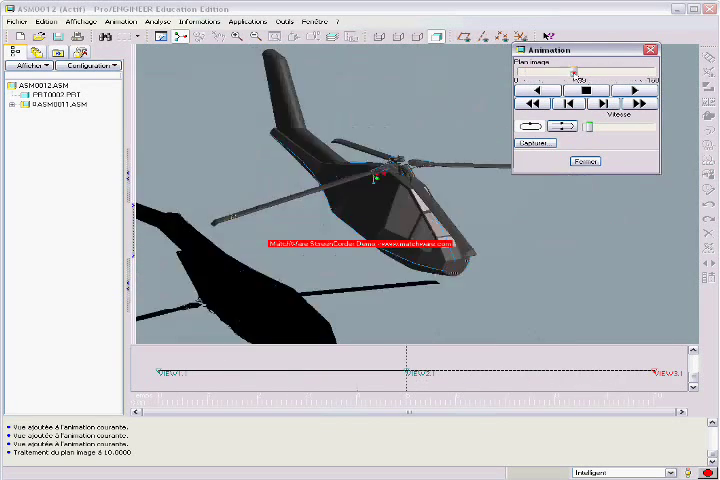
- Bring up the Capture settings with MPEG format and choose a frame rate
{"action": "left_click", "coordinate": [536, 144]}
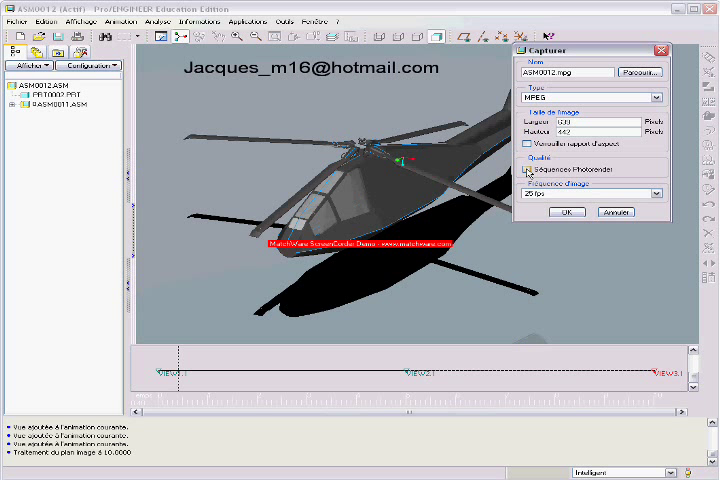
{"action": "left_click", "coordinate": [652, 194]}
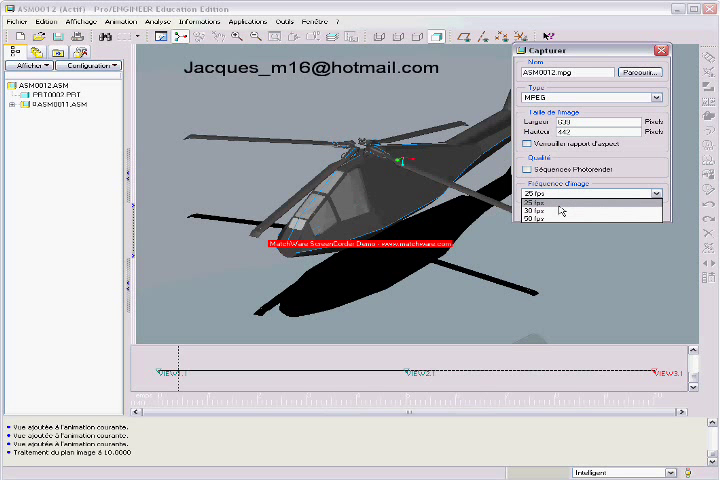